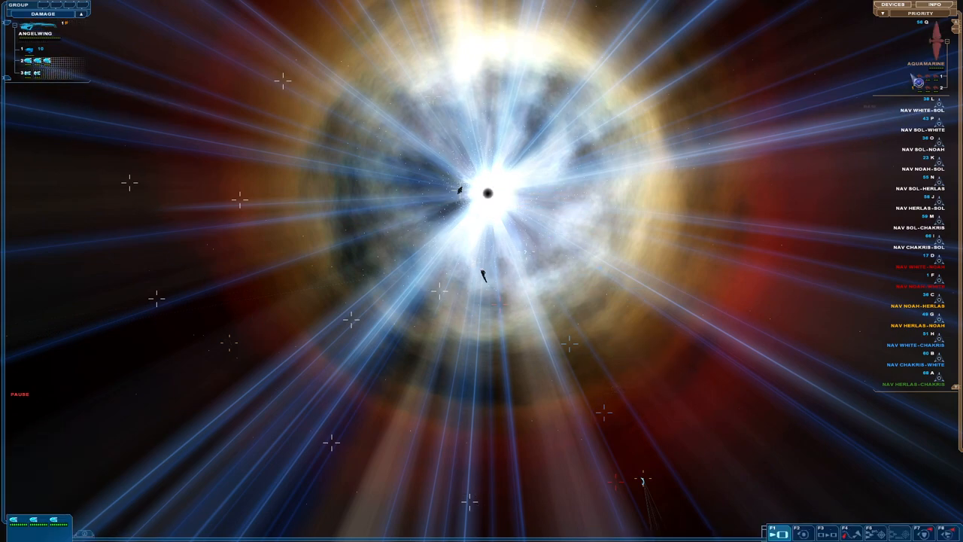
Issue an order from the ship control panel while the Angelwing flies through the Nexus flash
click(38, 36)
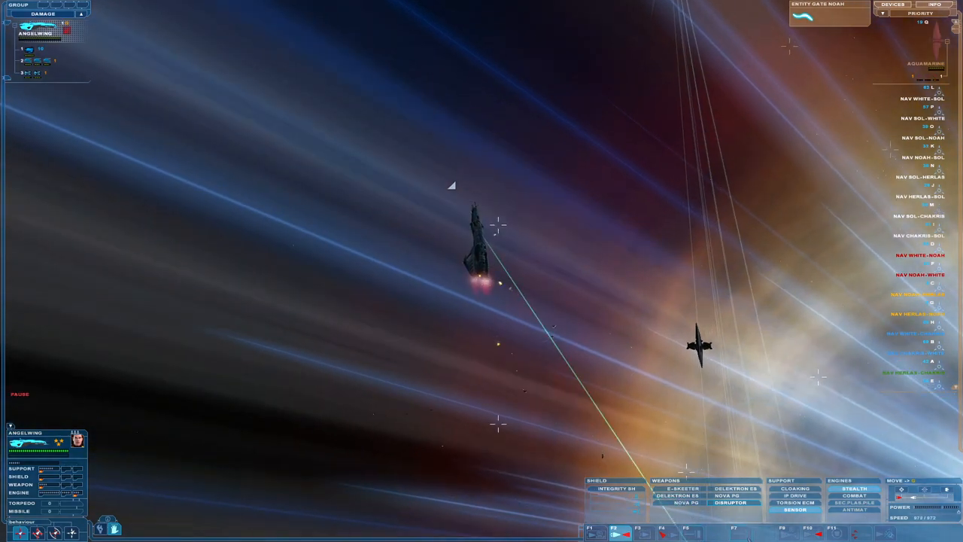
click(698, 346)
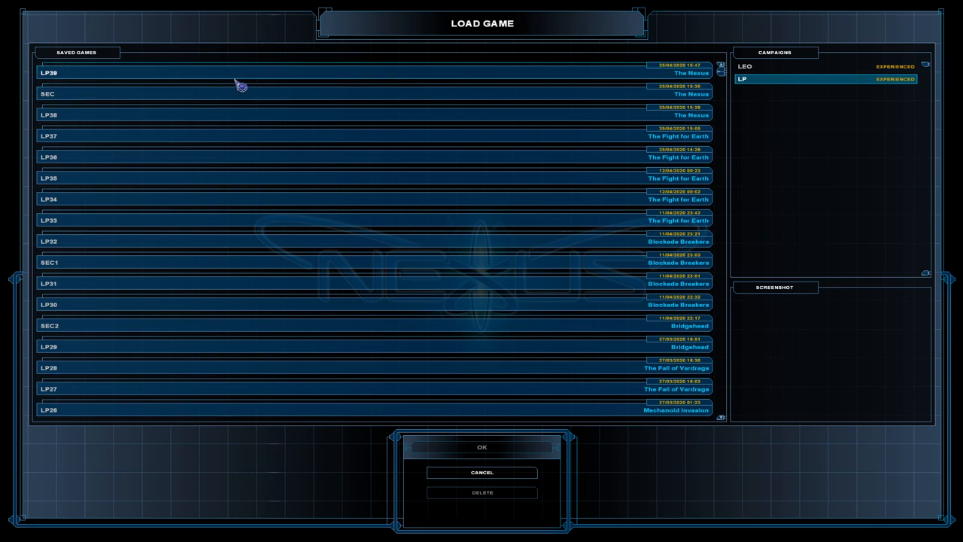
Confirm loading the LP38 save of The Nexus mission
click(482, 448)
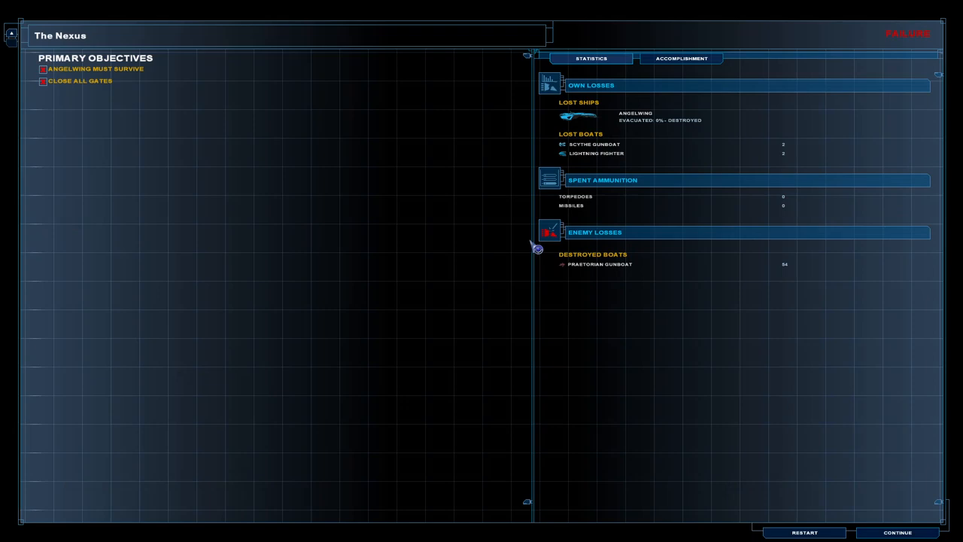
Load the most recent The Nexus save from the game menu over the mission results
key(Escape)
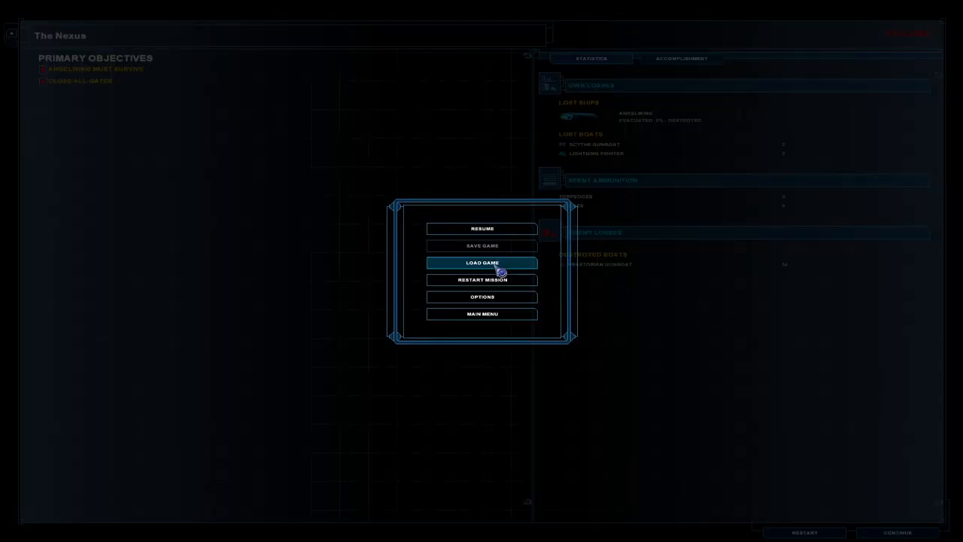
click(481, 261)
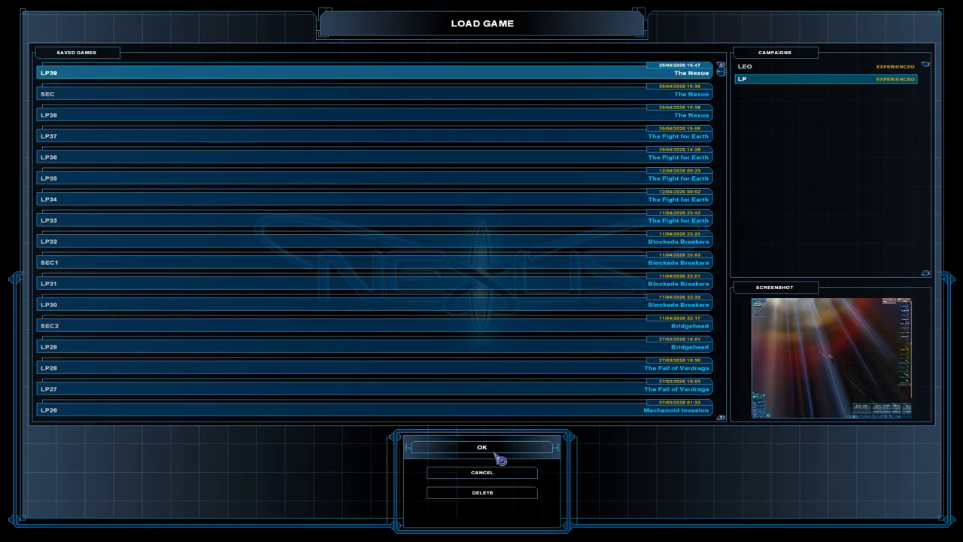
click(483, 448)
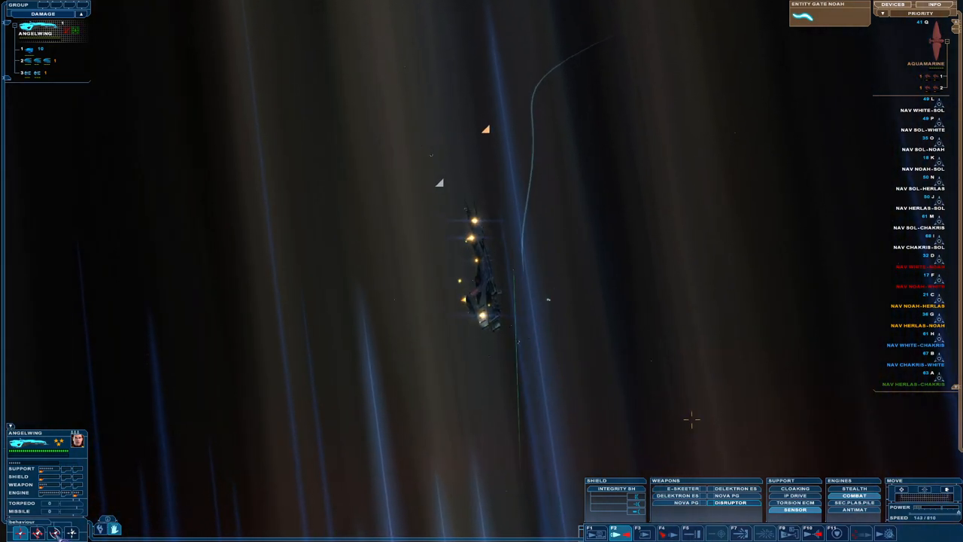
mouse_move(57, 538)
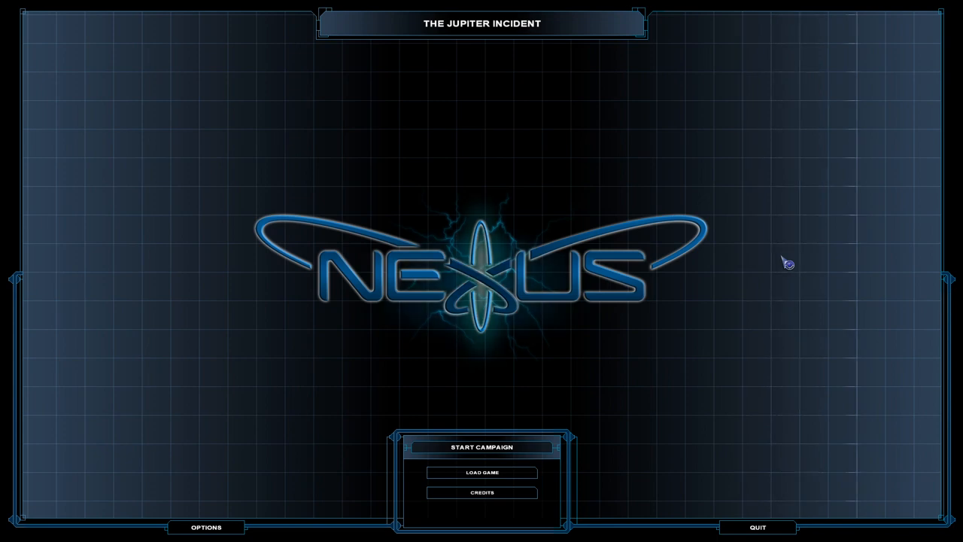
Start the credits roll from the main menu
click(482, 449)
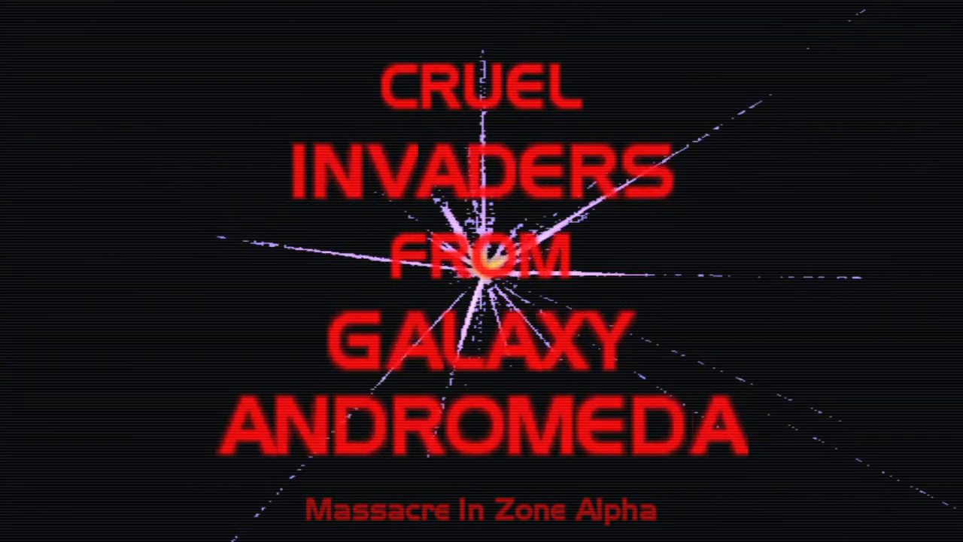